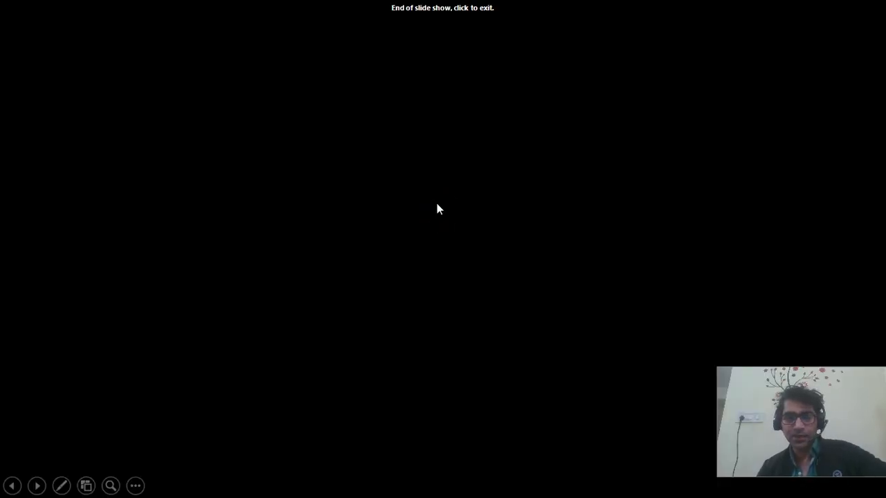
Exit the ended slide show to return to the Speed Optimization for WordPress slide.
left_click(438, 209)
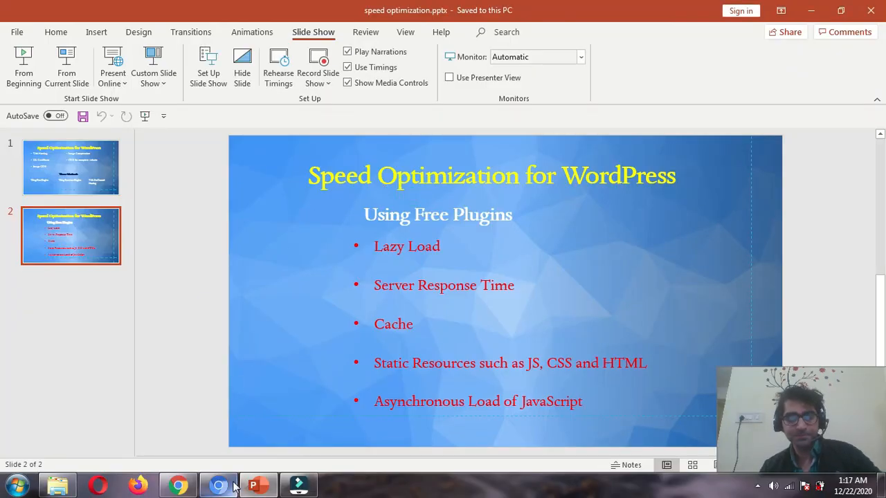
Switch over to the Chrome browser with WordPress admin.
left_click(218, 485)
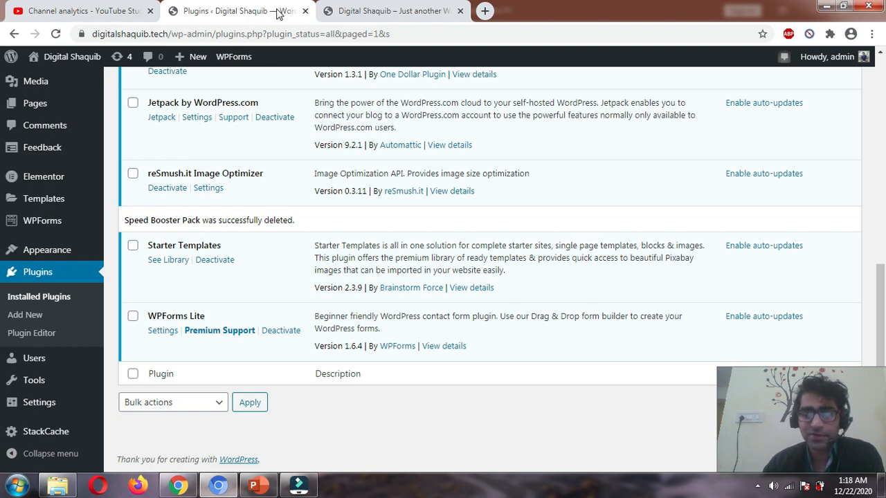
mouse_move(373, 300)
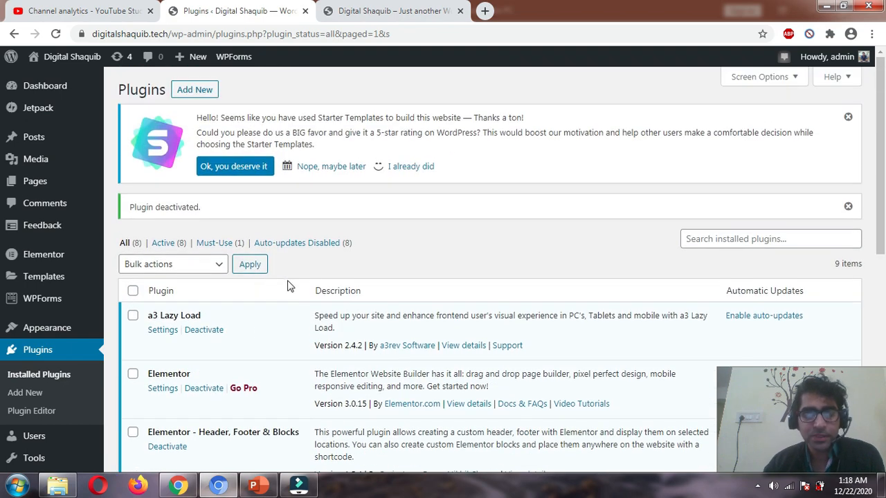
mouse_move(312, 275)
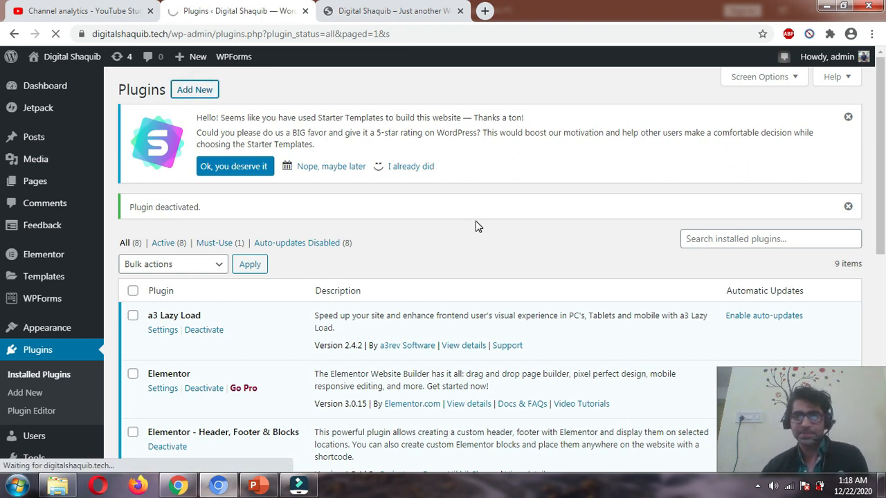
Search Add Plugins for 'speed' and scroll down to Speed Booster Pack.
left_click(25, 392)
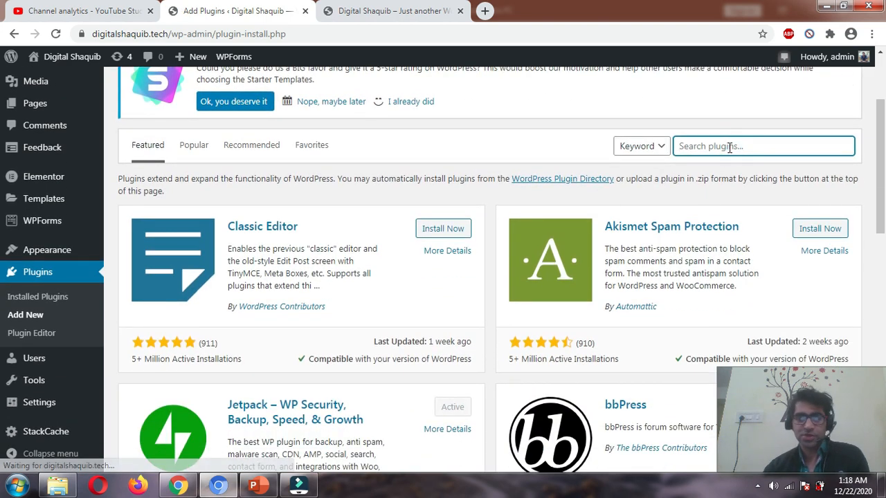
type("speed")
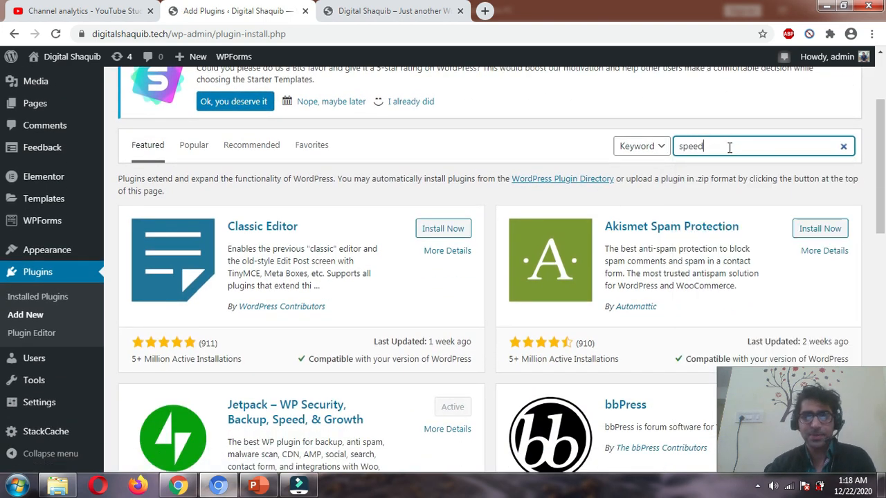
key("Enter")
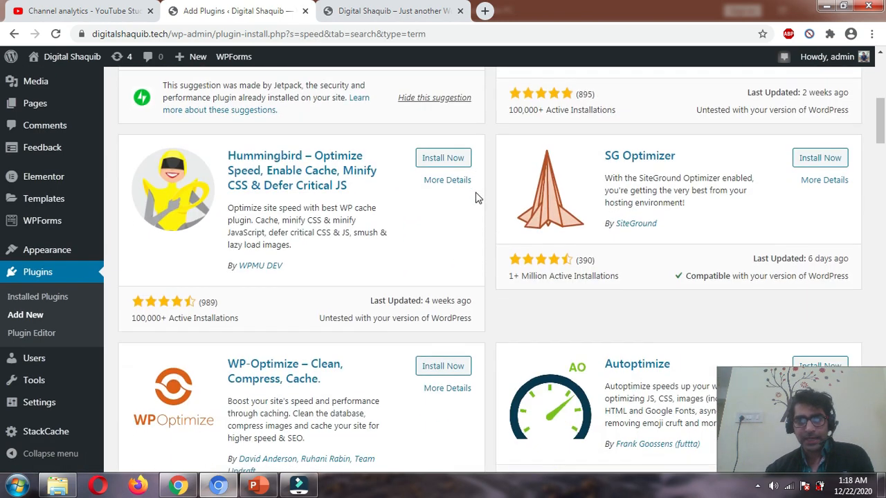
scroll("down", 3)
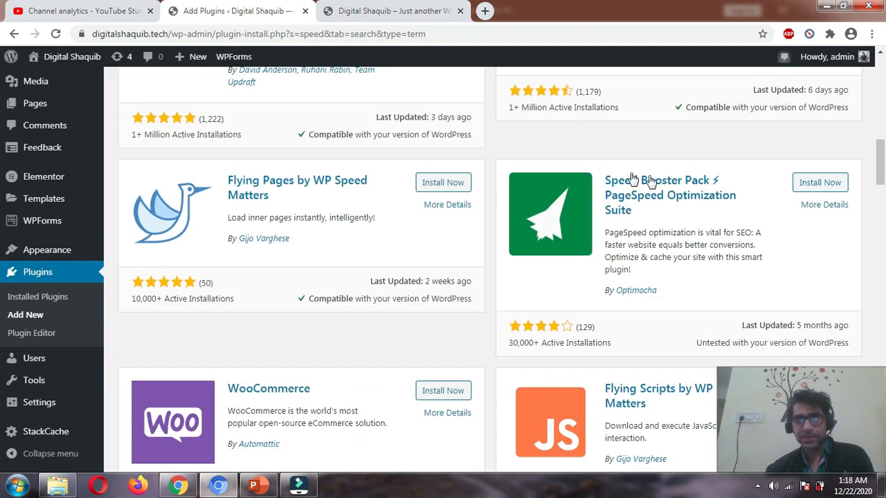
mouse_move(685, 205)
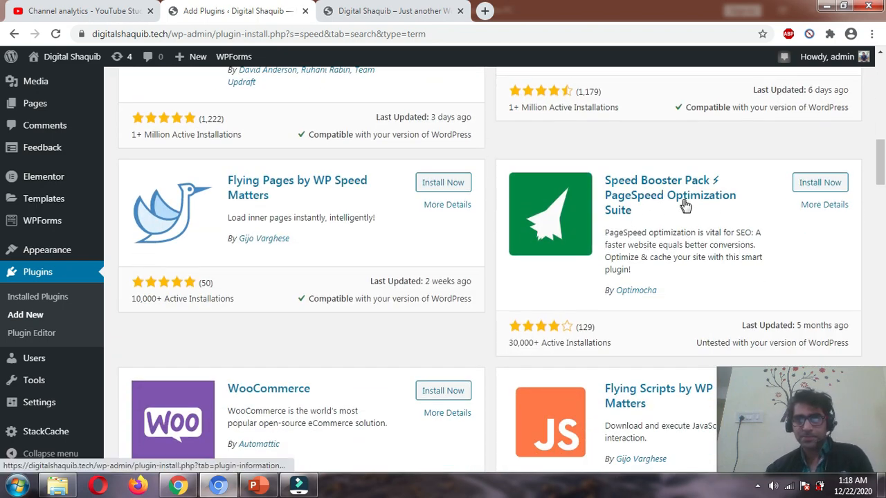
mouse_move(627, 303)
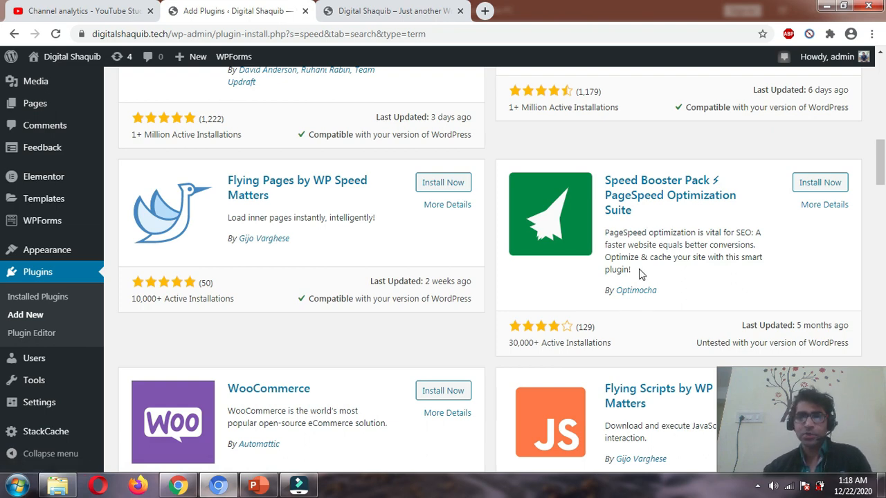
Install Speed Booster Pack from the 'speed' search results.
left_click(819, 182)
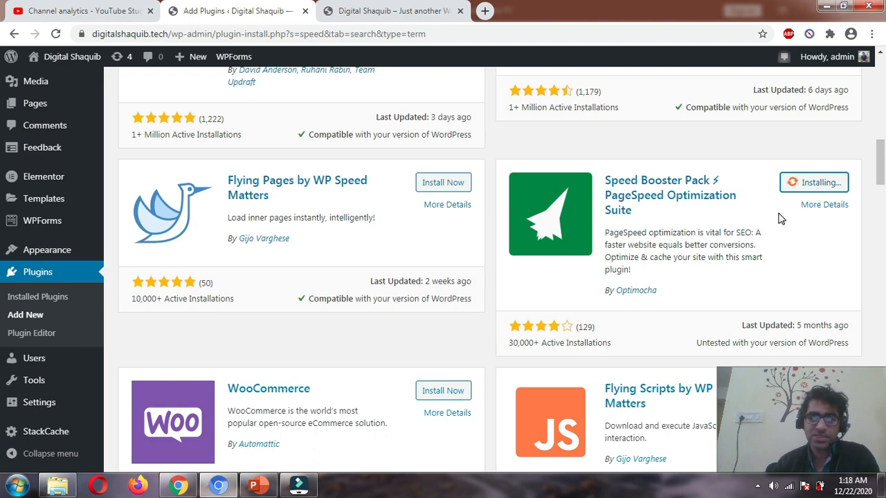
mouse_move(599, 222)
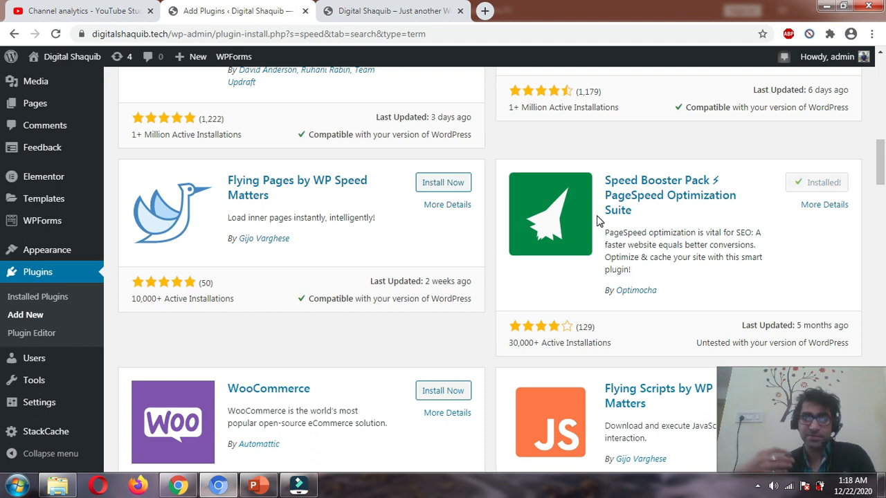
left_click(816, 182)
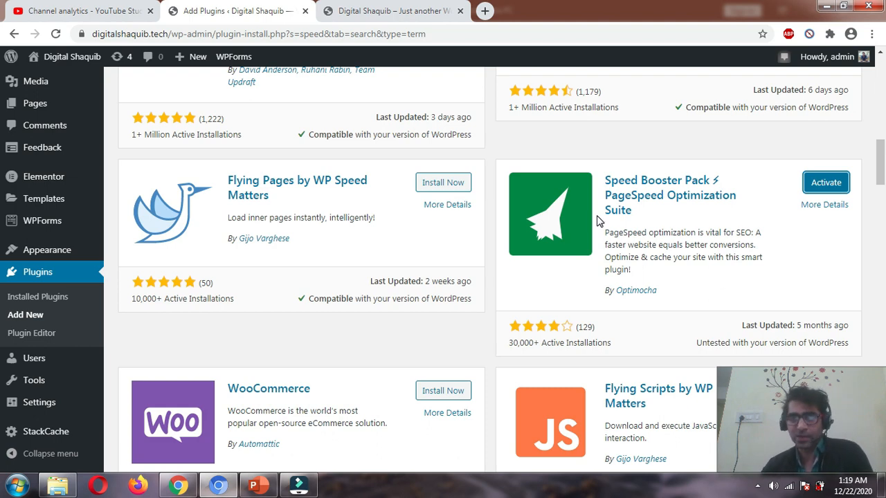
mouse_move(626, 228)
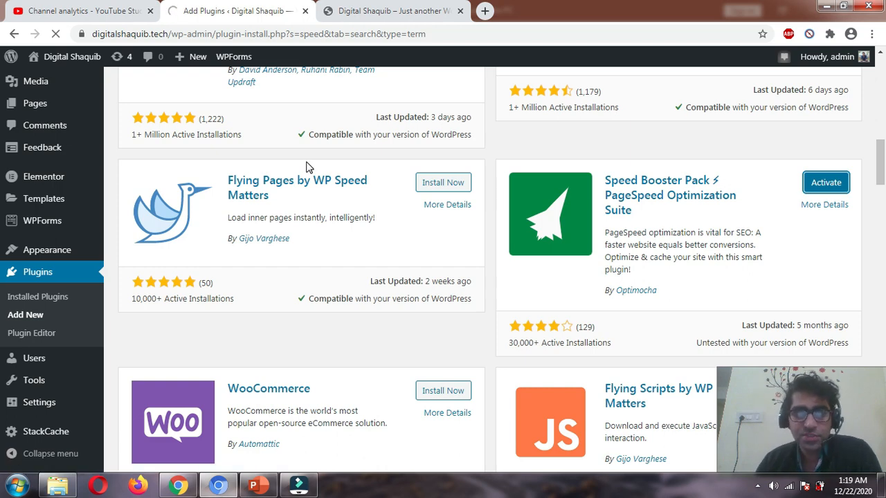
Activate Speed Booster Pack and open its Caching module settings, with caching off.
left_click(37, 296)
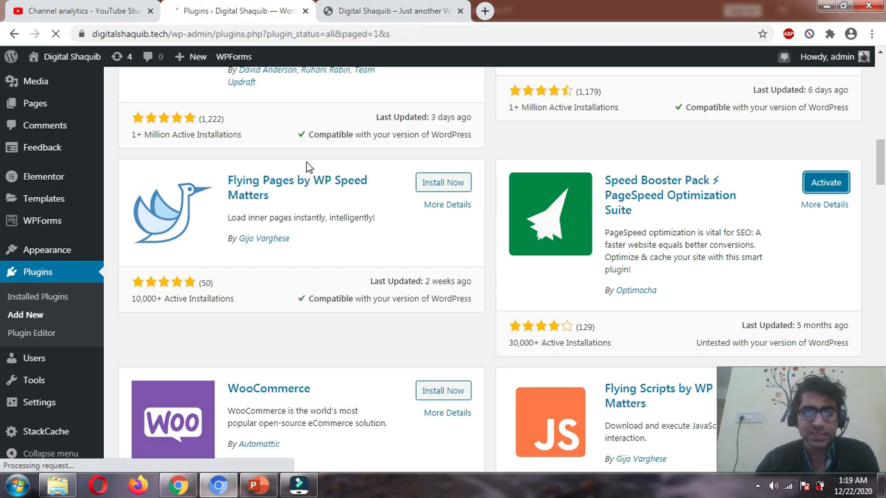
left_click(825, 182)
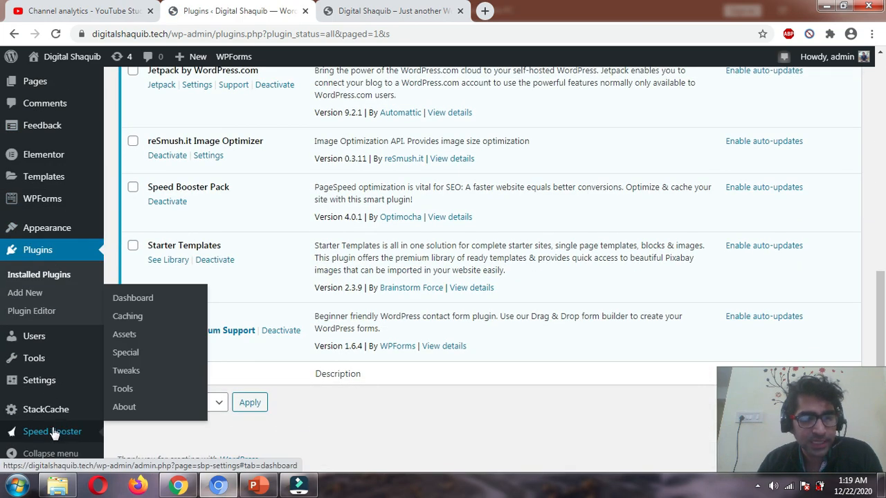
left_click(132, 298)
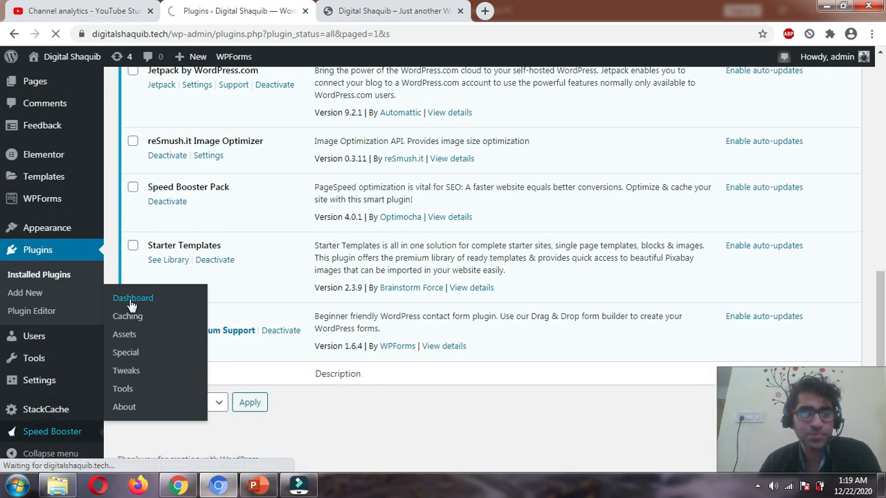
left_click(132, 298)
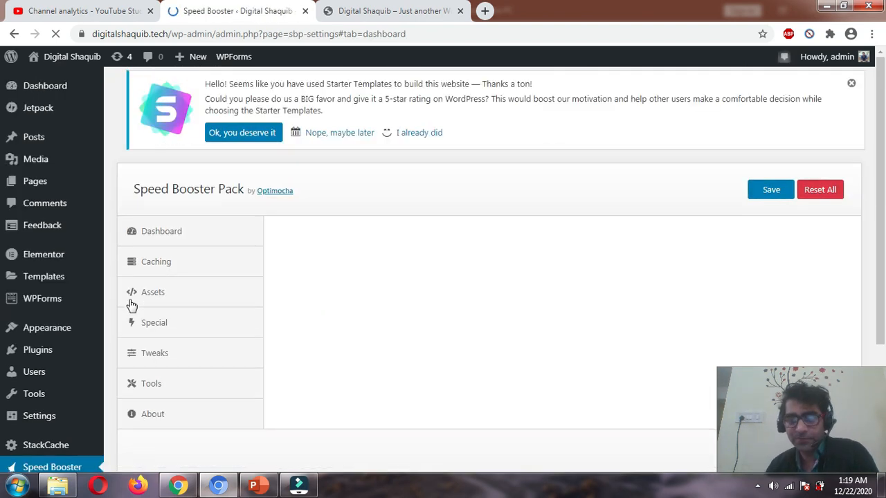
left_click(161, 230)
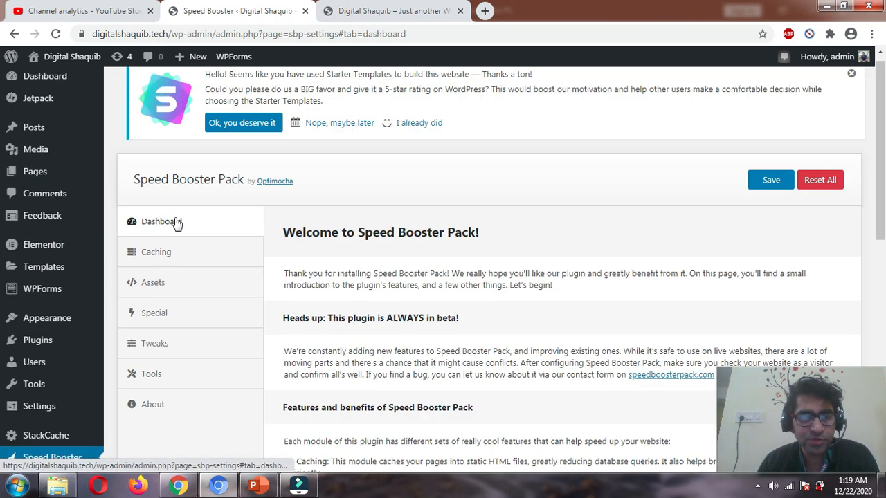
left_click(156, 252)
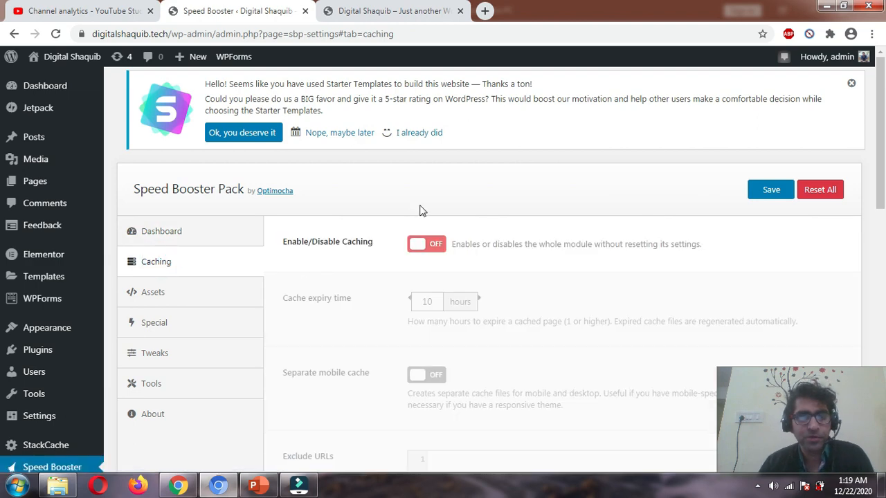
scroll("down", 3)
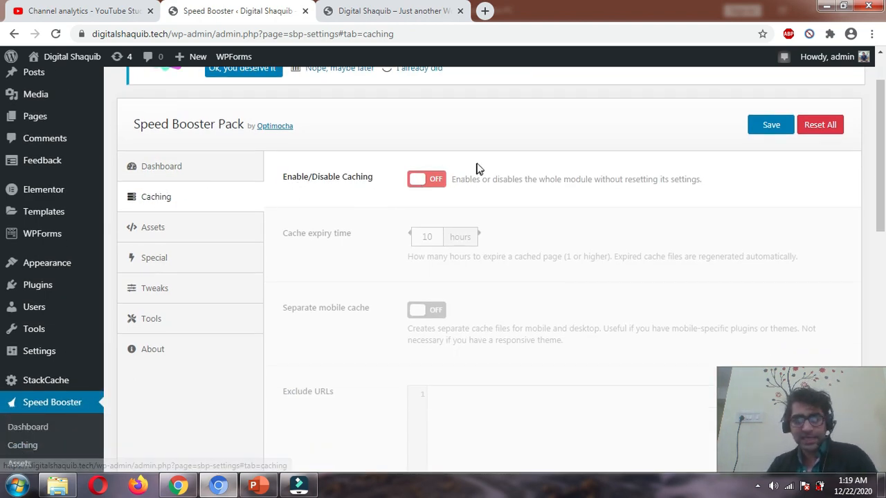
mouse_move(371, 178)
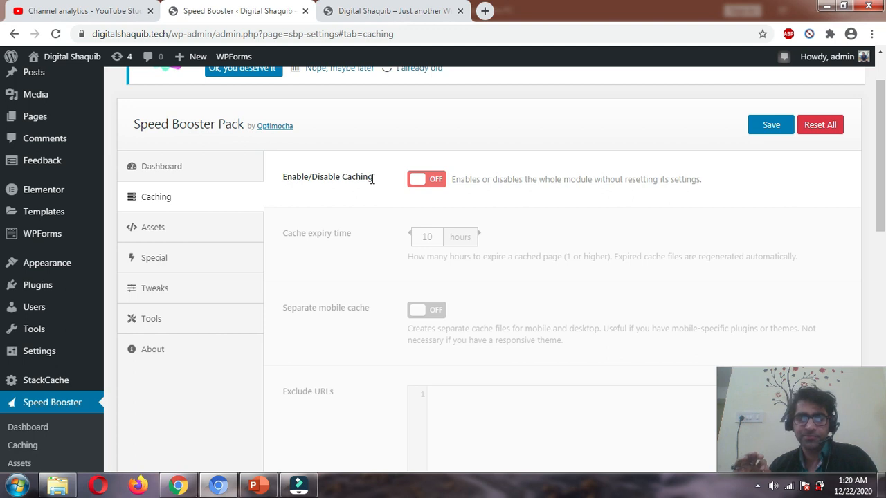
mouse_move(402, 211)
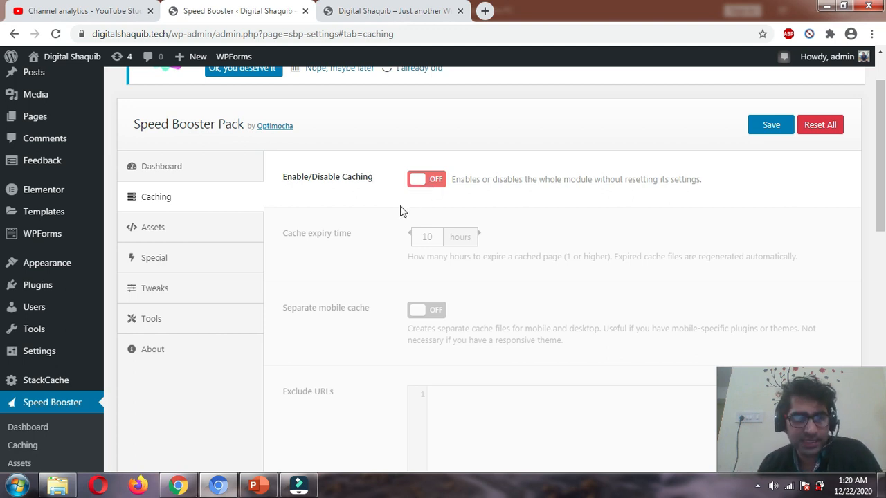
Open the Assets module, switch the whole module off and scroll its settings.
left_click(153, 227)
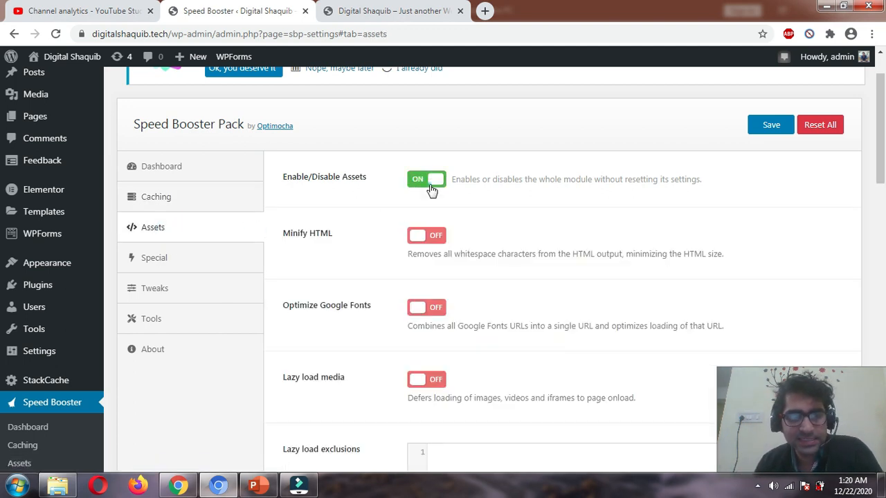
left_click(425, 178)
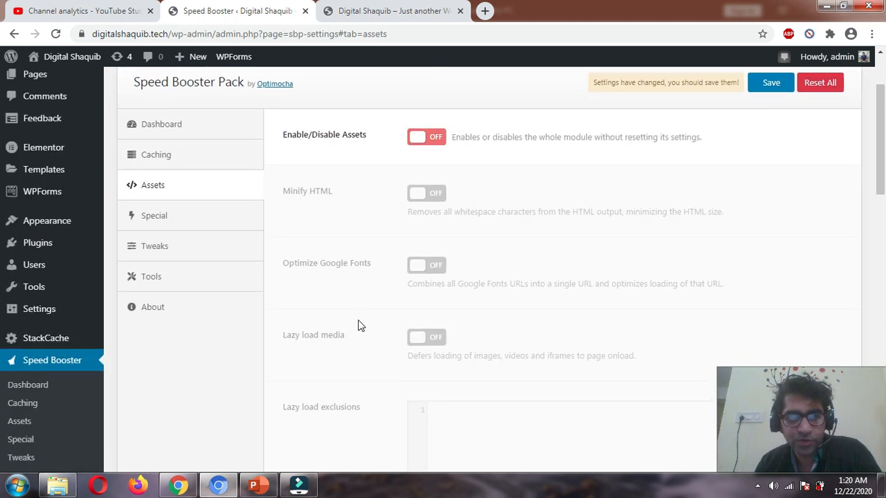
scroll("down", 3)
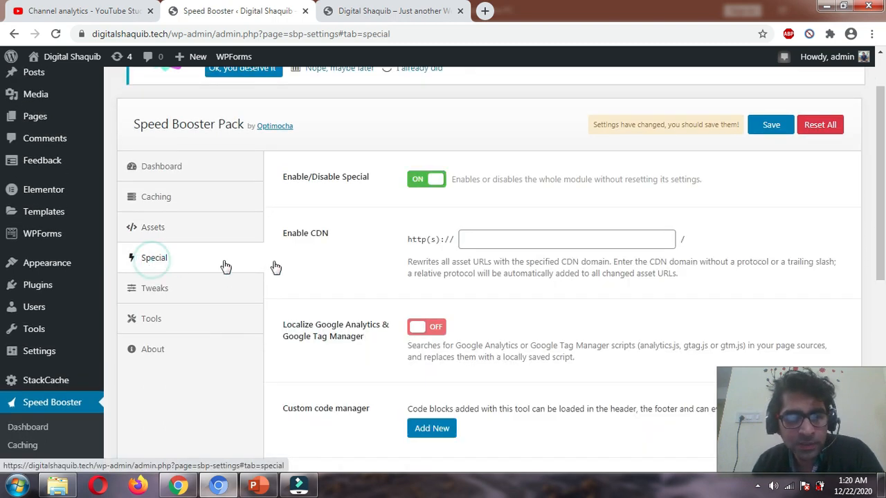
scroll("down", 3)
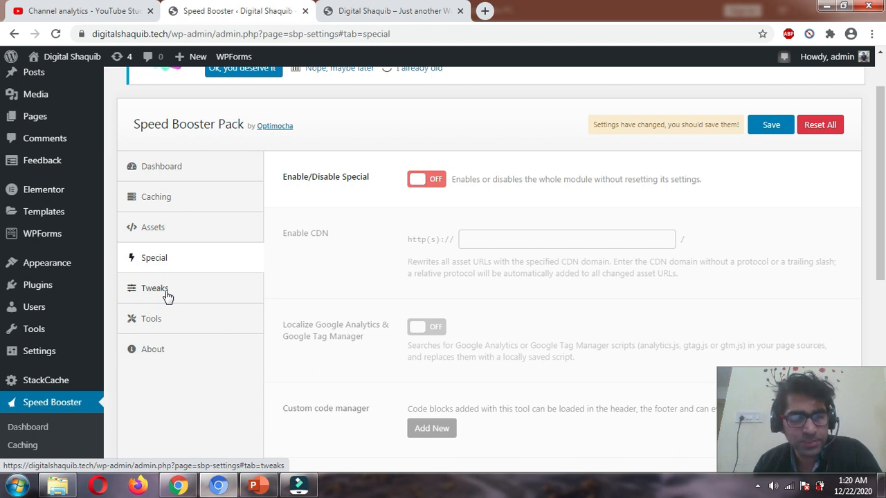
Open the Tweaks module and scroll through its options down to Declutter <head>.
left_click(154, 288)
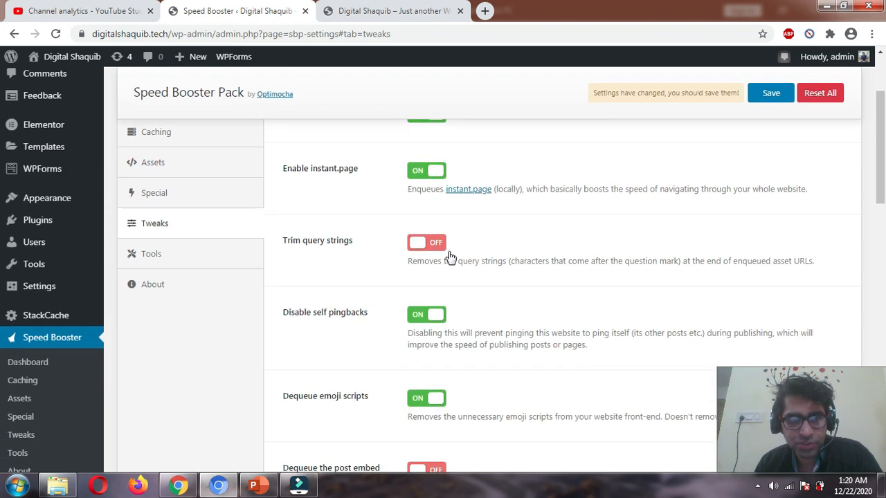
scroll("down", 3)
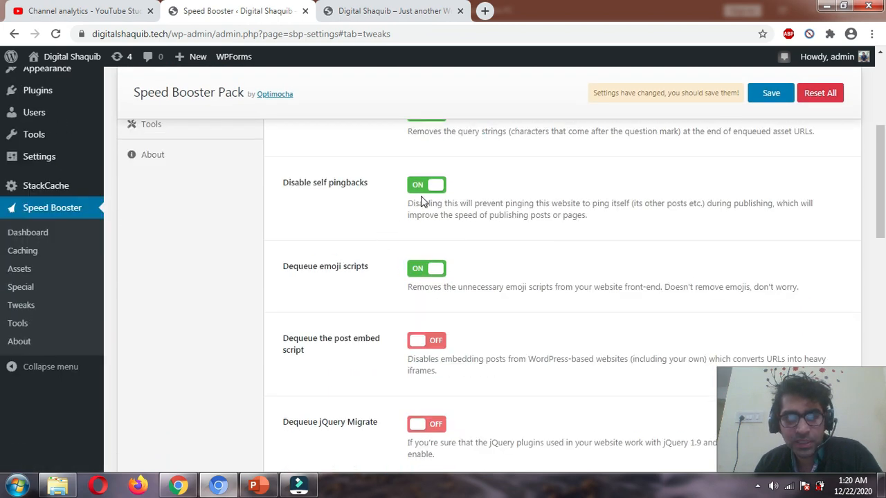
scroll("down", 3)
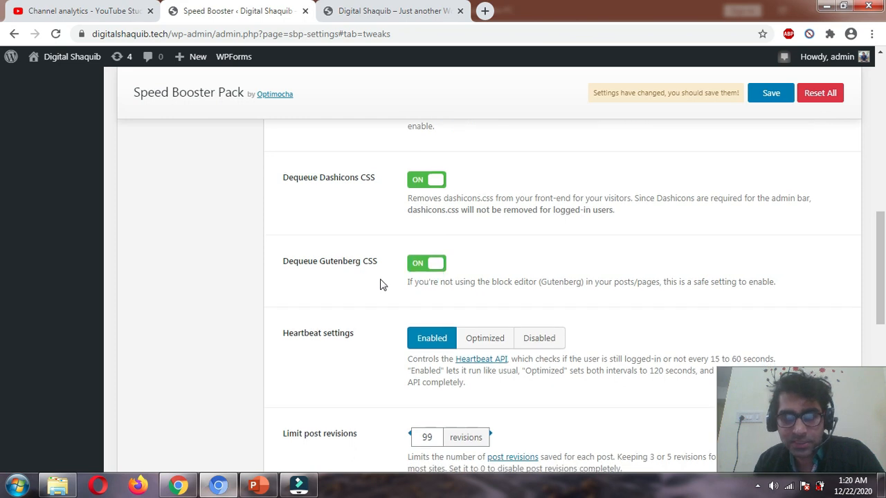
scroll("down", 3)
type("1")
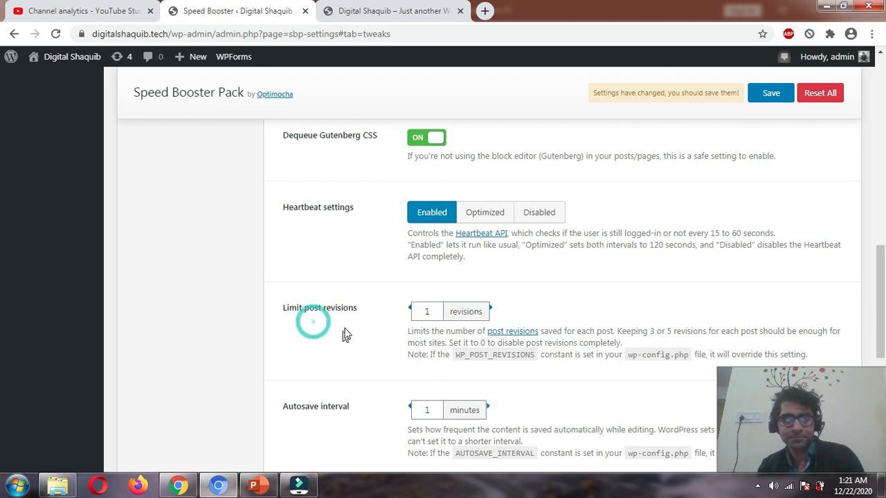
scroll("down", 3)
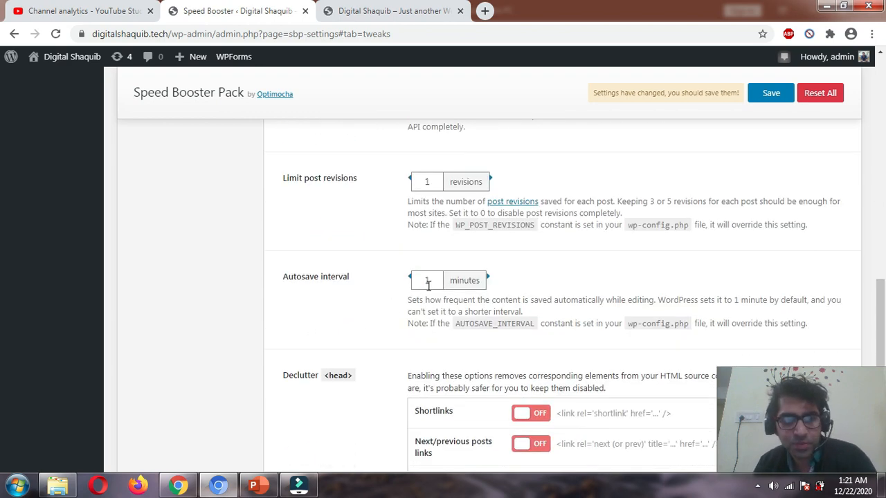
scroll("down", 3)
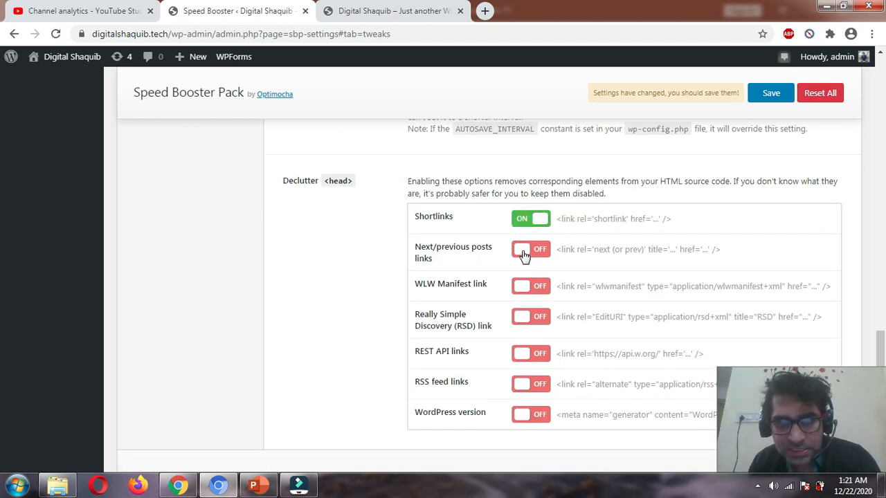
Enable removing next/previous posts, WLW Manifest, RSD, REST API links and WordPress version.
left_click(529, 249)
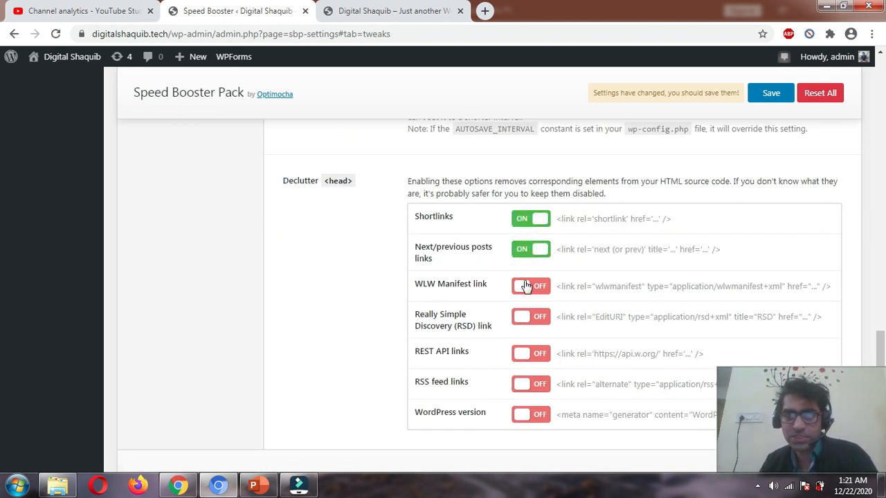
left_click(530, 285)
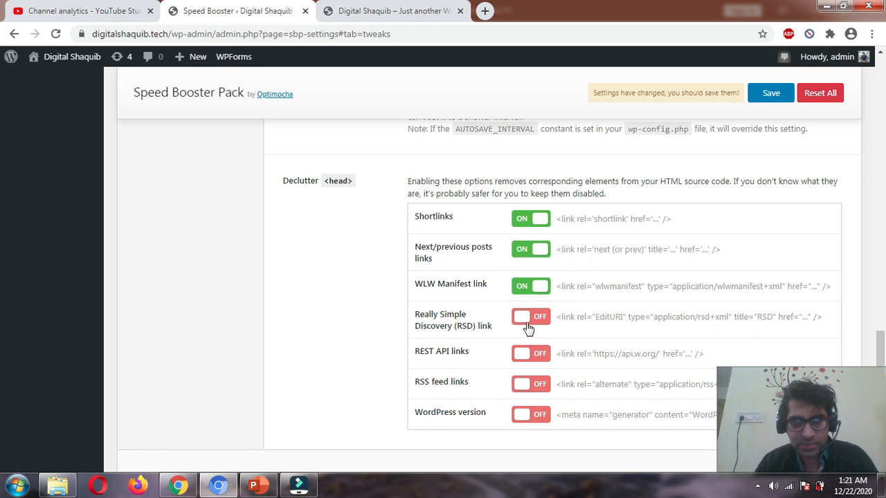
left_click(530, 316)
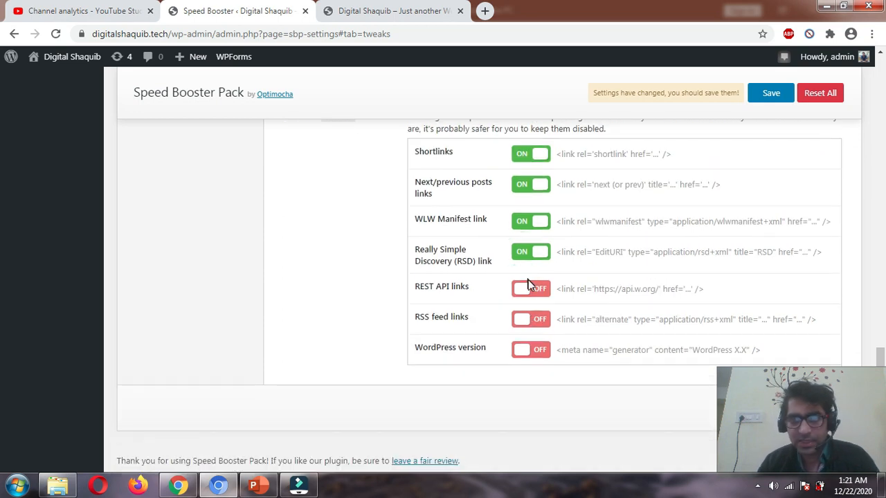
left_click(530, 288)
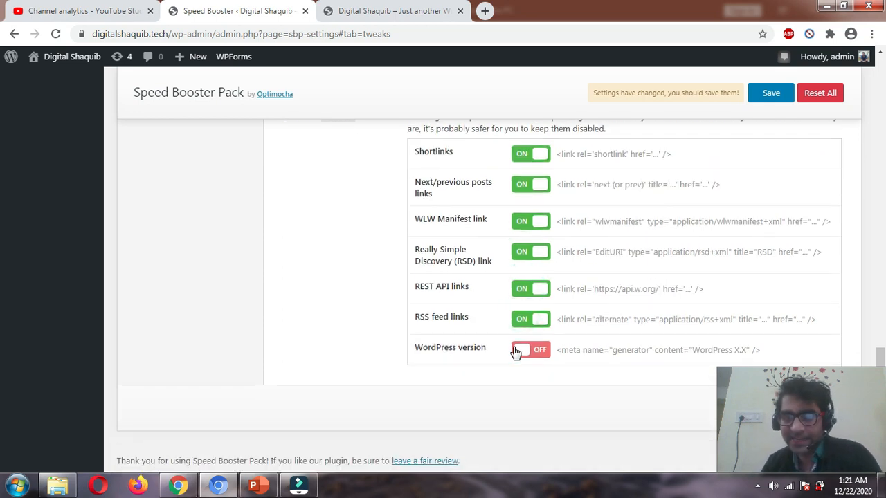
left_click(530, 349)
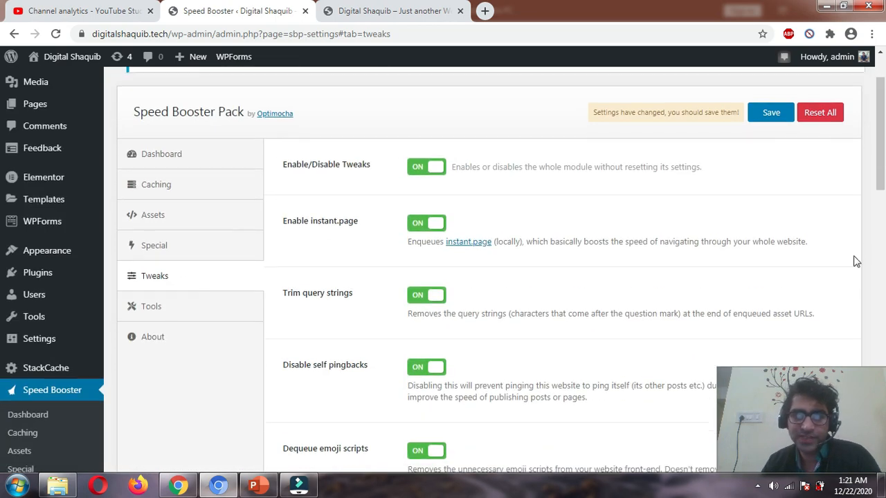
Save the Speed Booster Pack settings and scroll down the saved page.
left_click(770, 113)
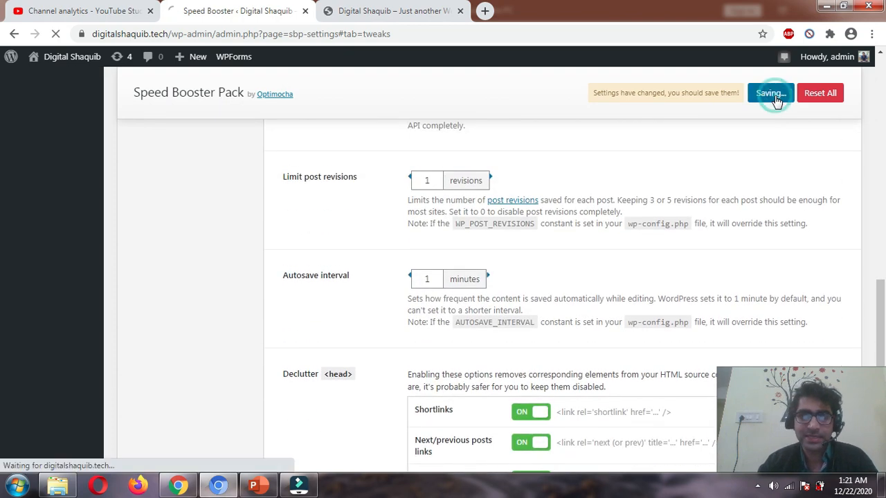
scroll("down", 3)
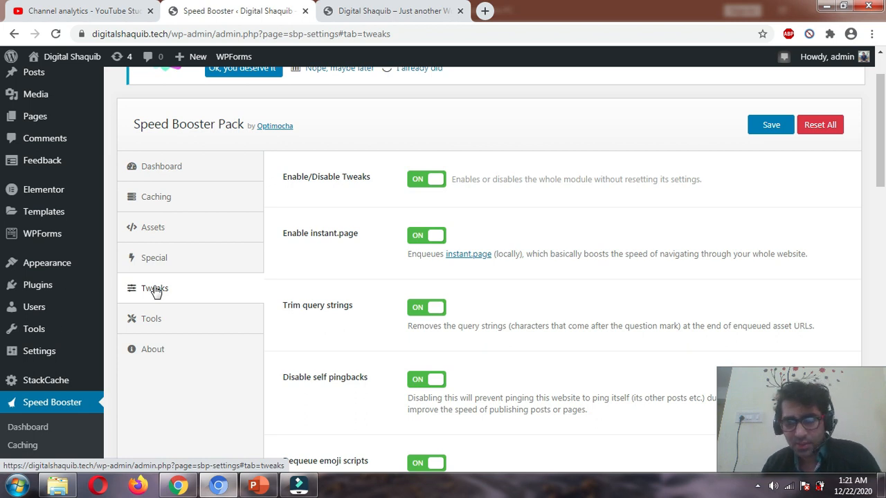
left_click(390, 12)
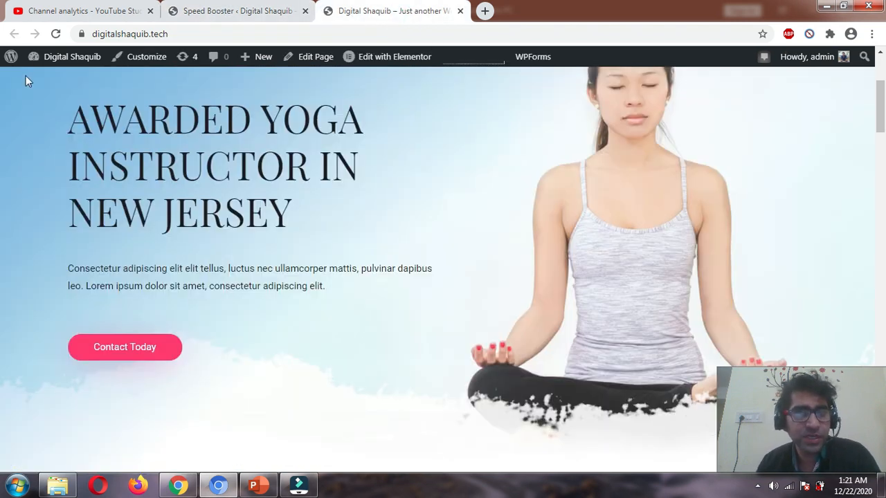
left_click(54, 34)
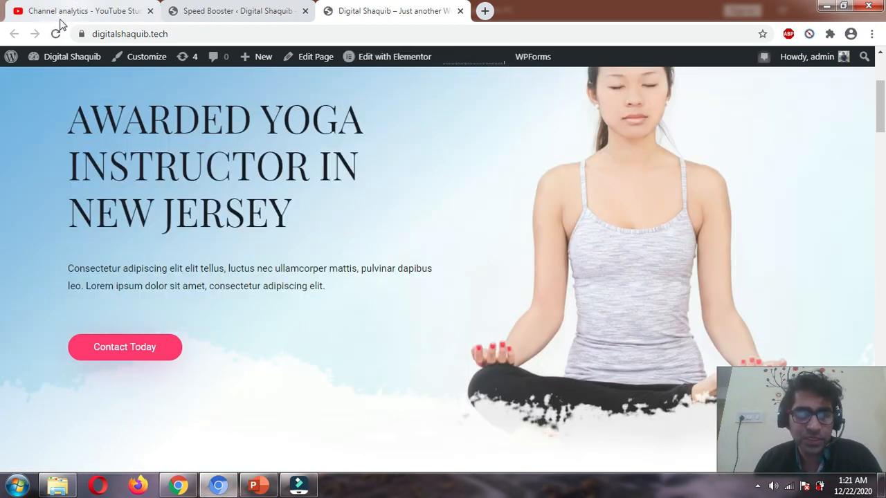
left_click(56, 34)
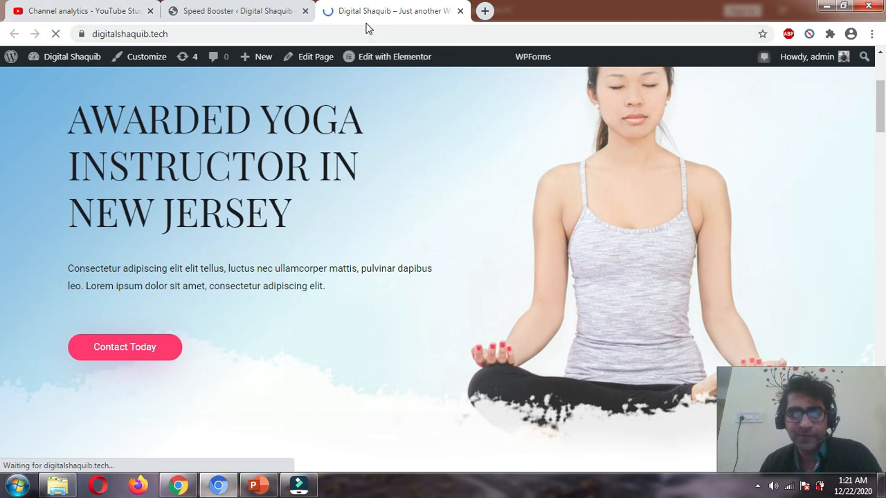
left_click(239, 11)
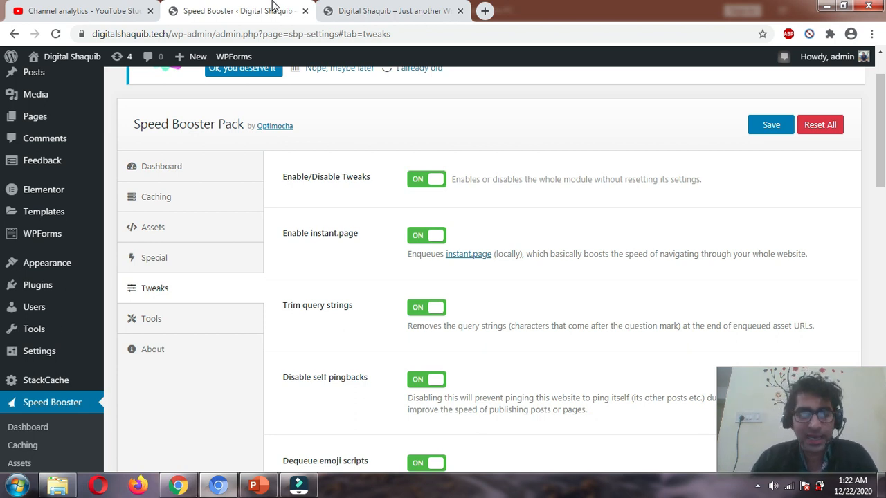
mouse_move(738, 404)
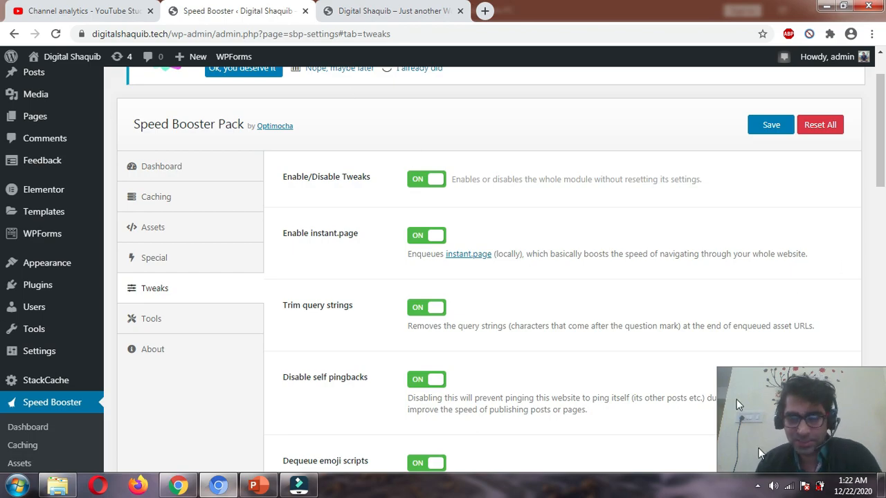